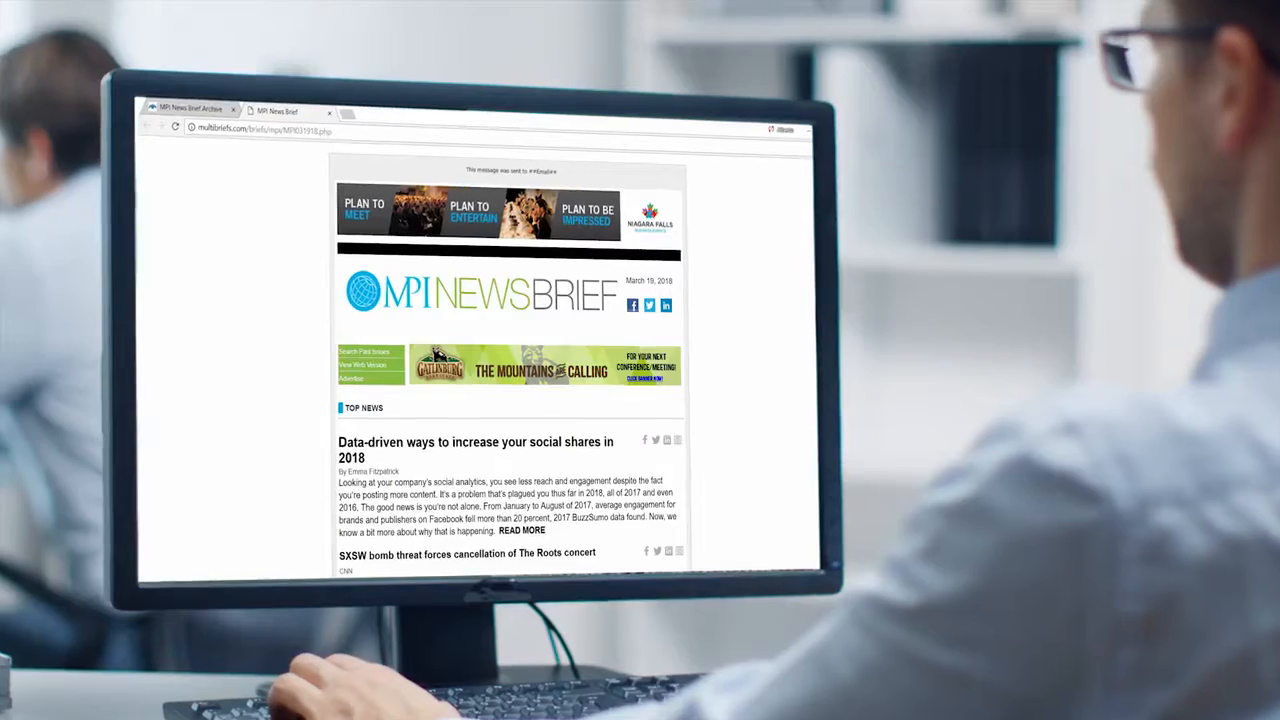
{"action": "scroll", "scroll_direction": "down", "scroll_amount": 3}
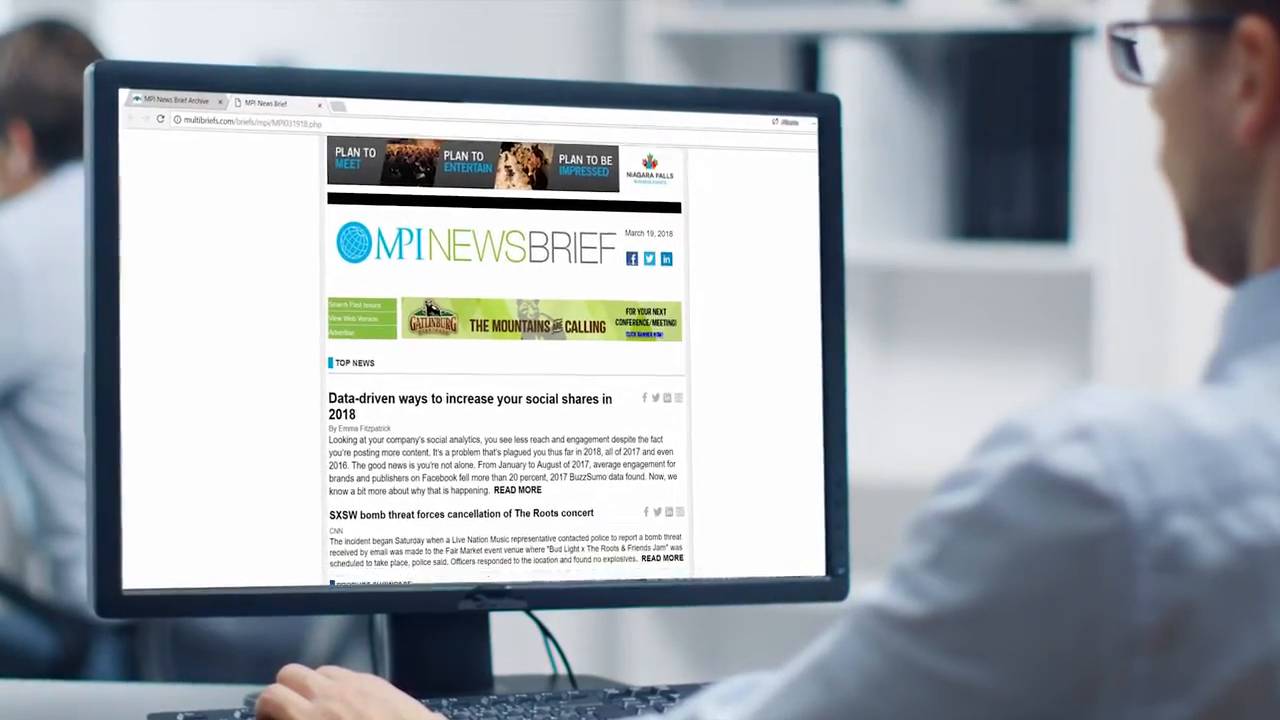
{"action": "scroll", "scroll_direction": "down", "scroll_amount": 3}
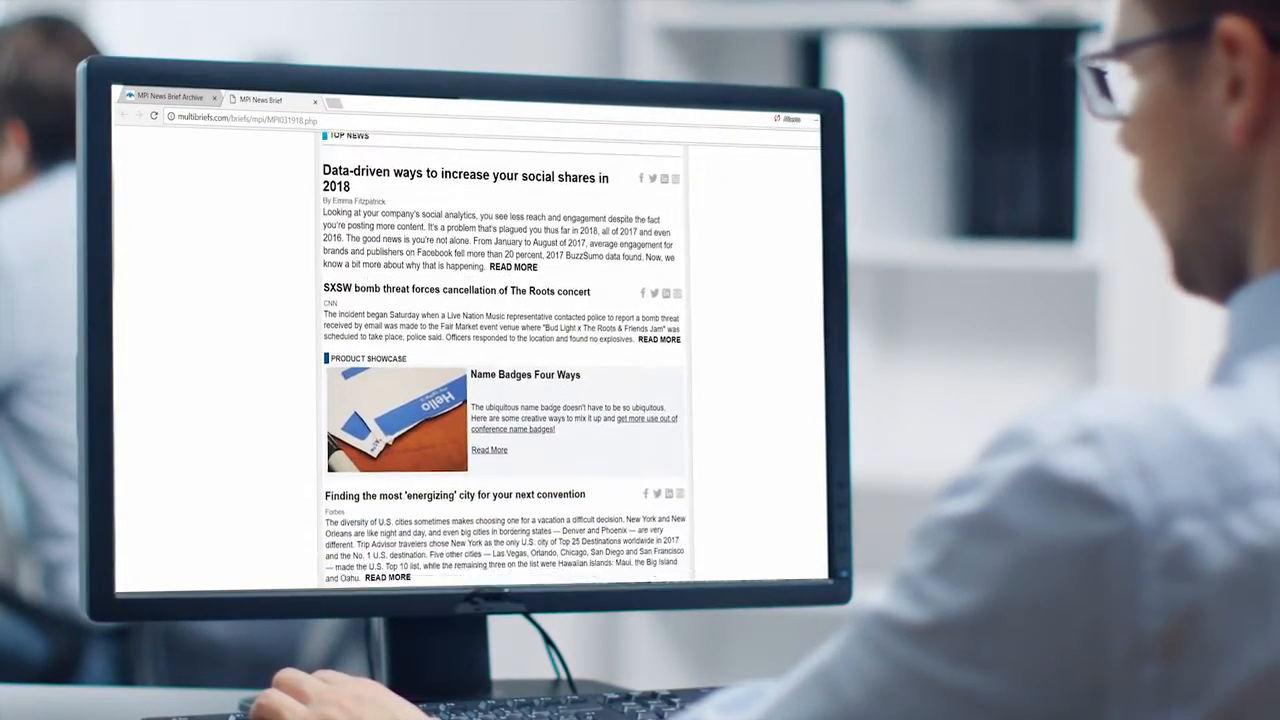
{"action": "scroll", "scroll_direction": "down", "scroll_amount": 3}
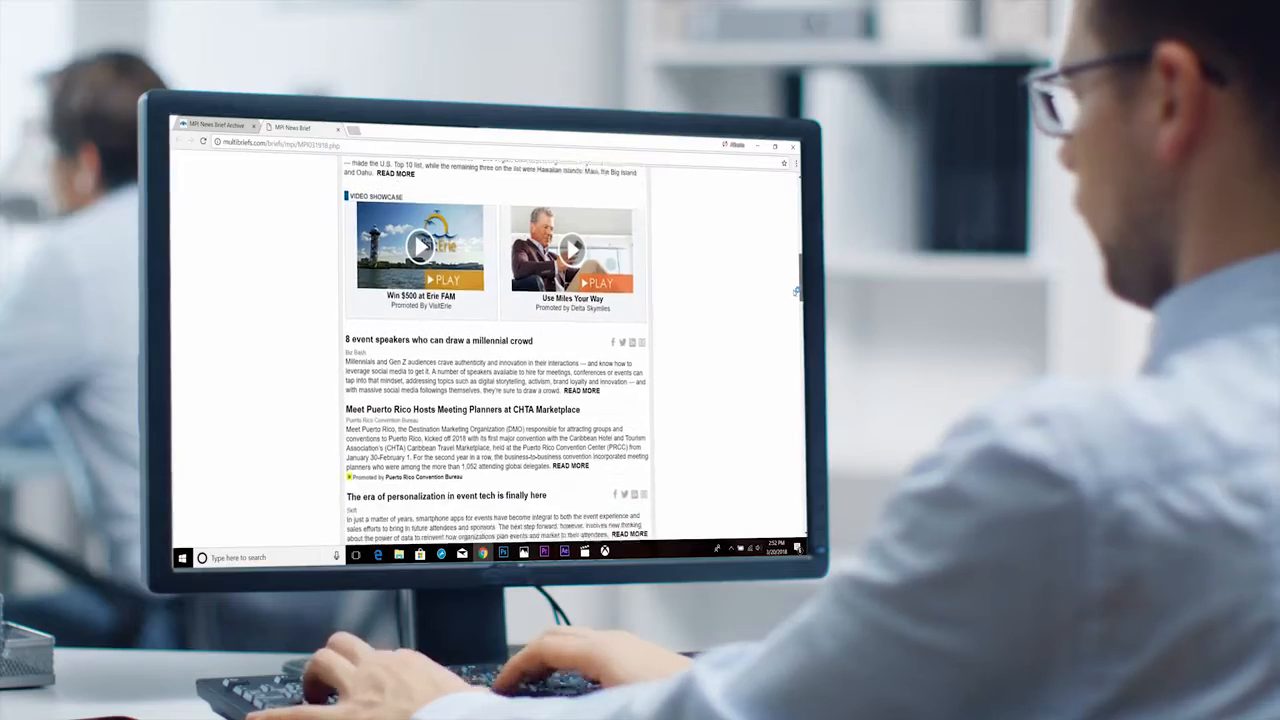